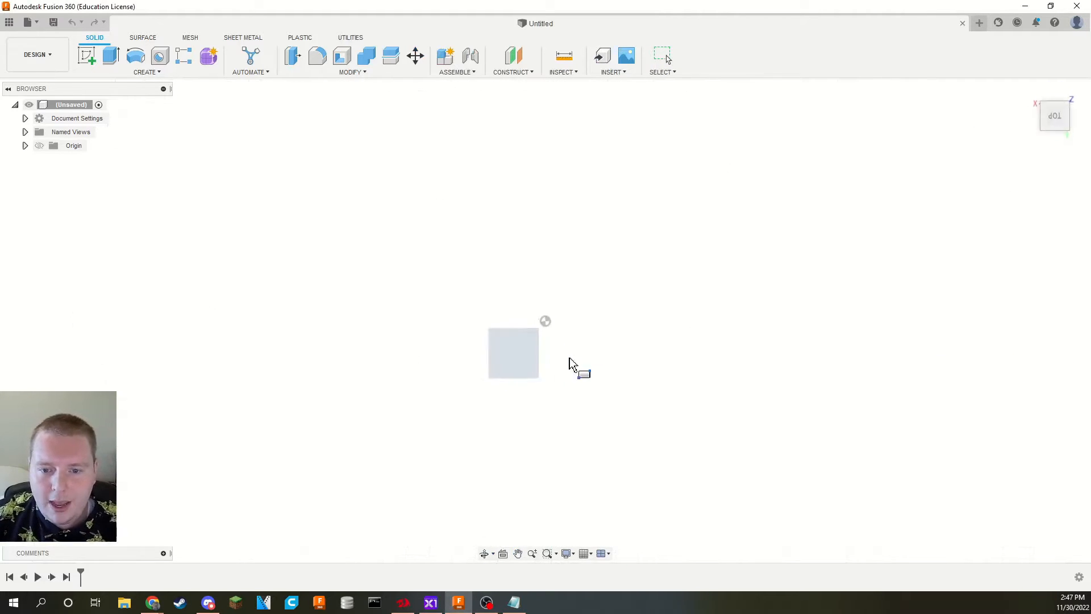
Step: Extrude the sketched rectangle profile into a thin rectangular solid plate
click(546, 320)
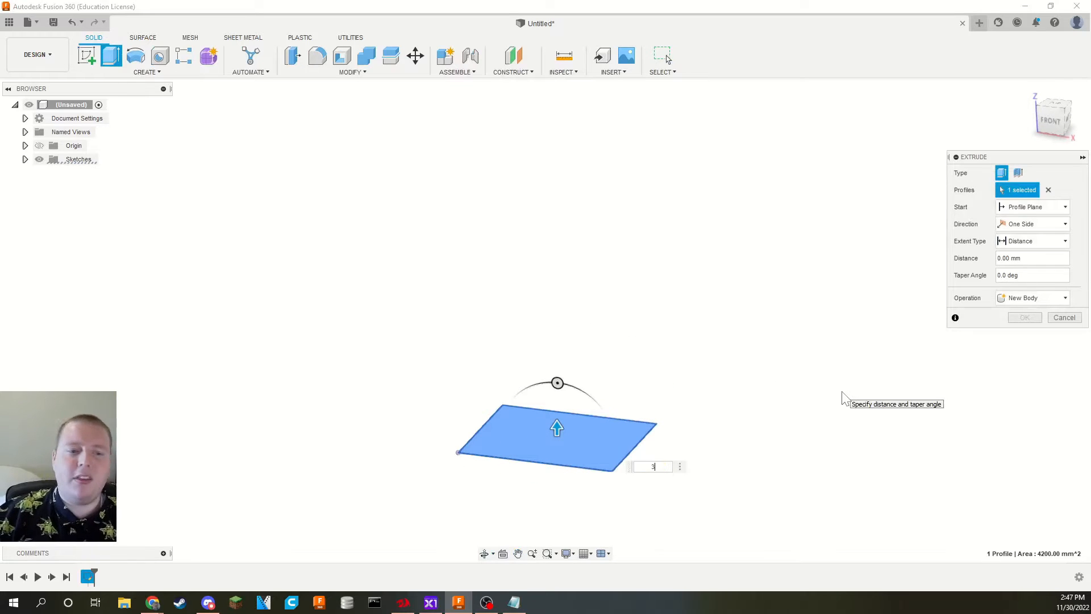
click(1023, 317)
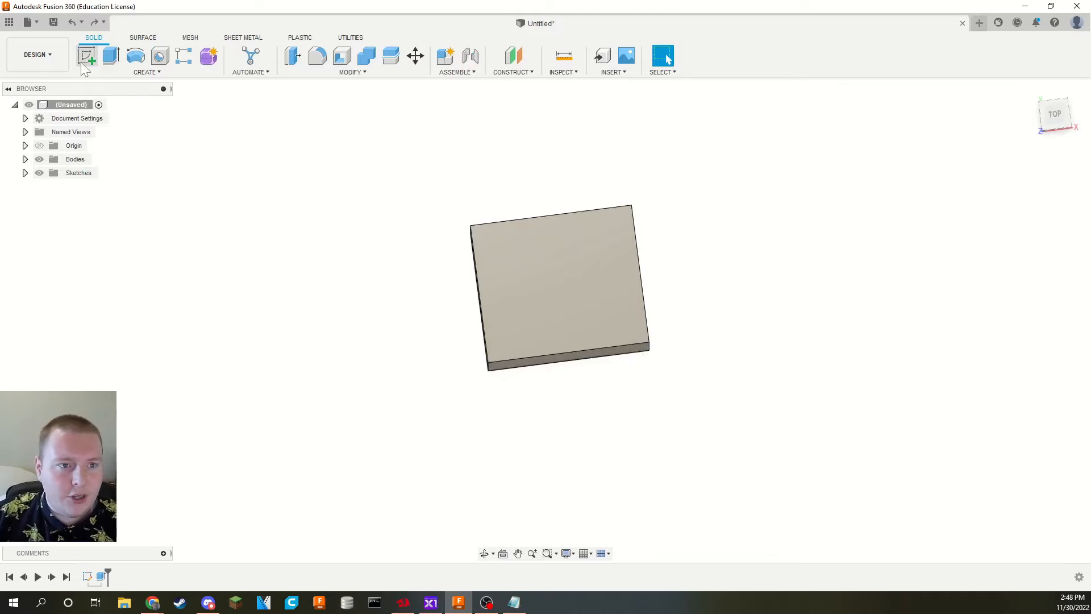
Step: Cut the inner top profile -30 mm with a +3 mm offset, leaving a 3 mm floor
click(86, 55)
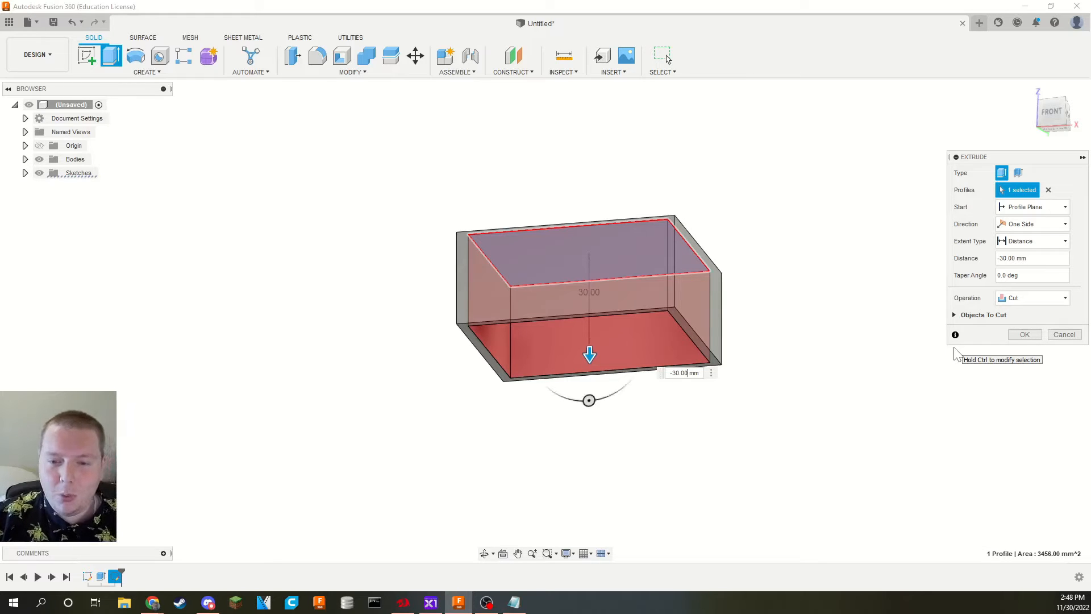
text(+3)
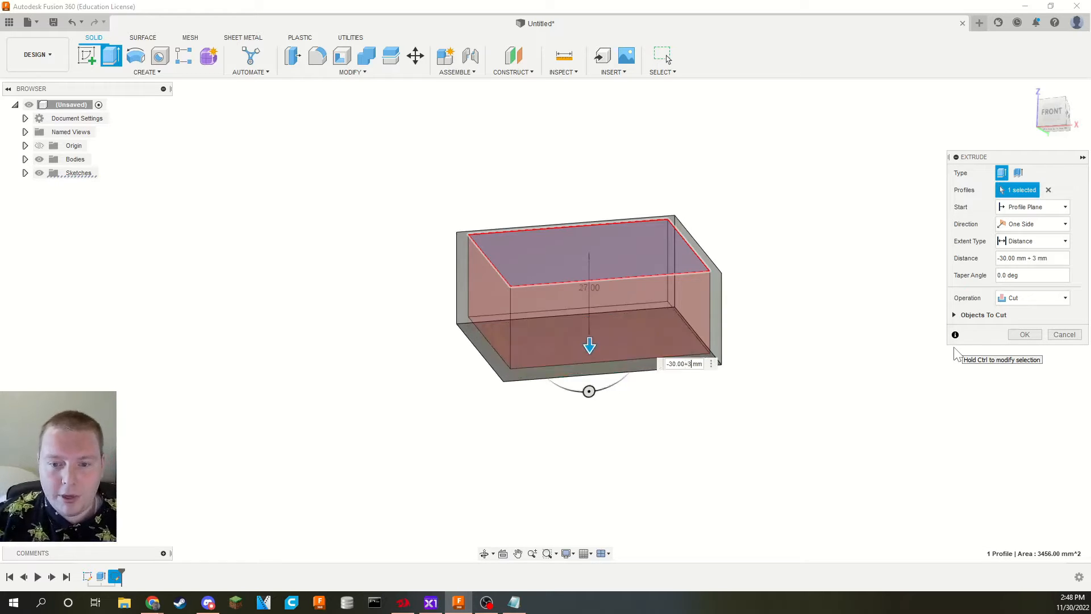
click(1023, 334)
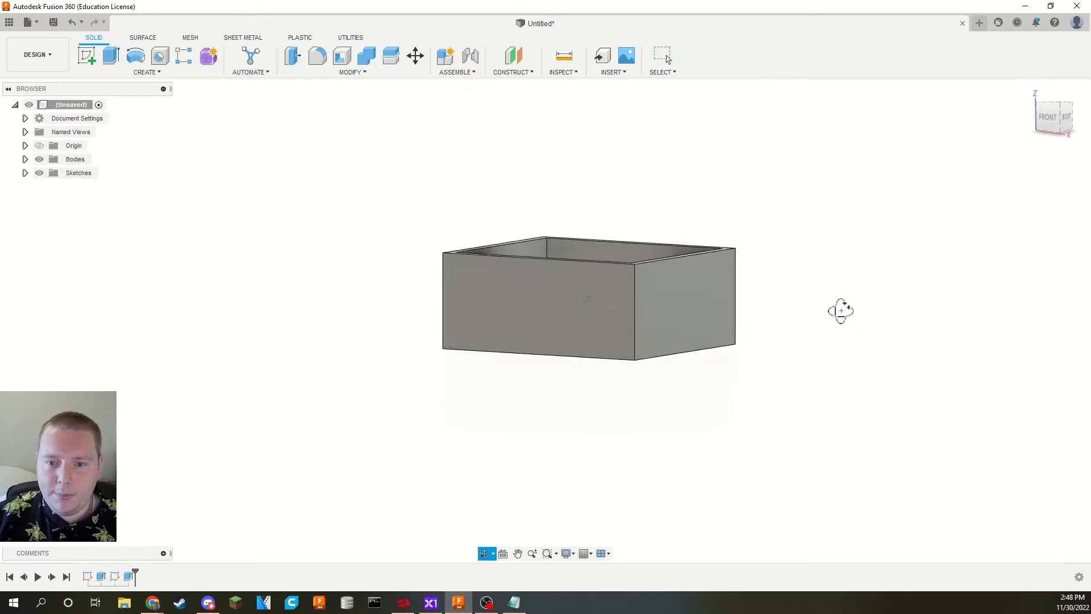
drag(840, 309, 819, 363)
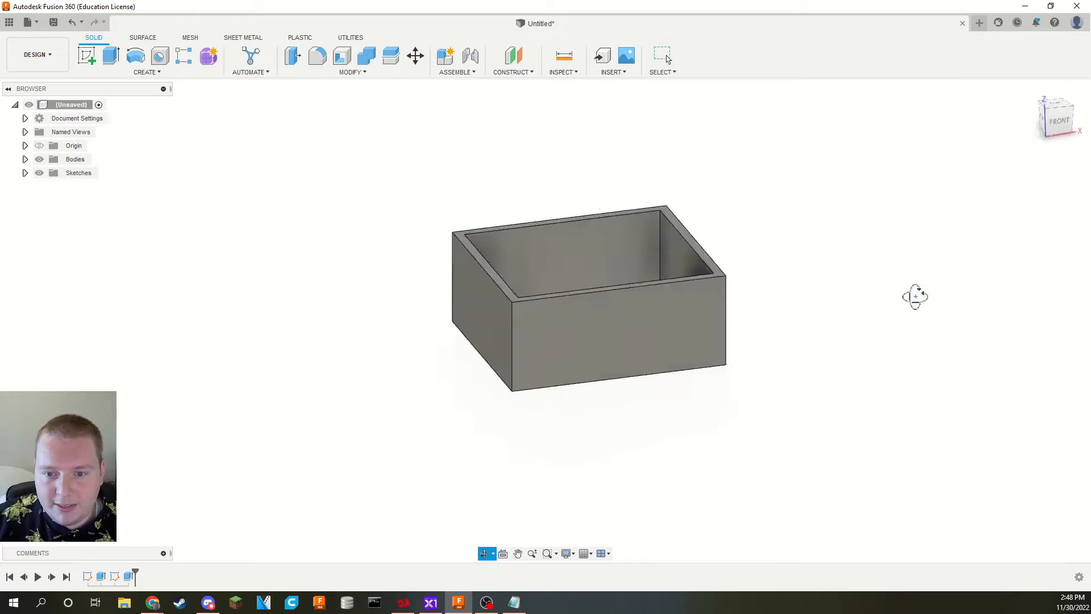
drag(915, 296, 560, 334)
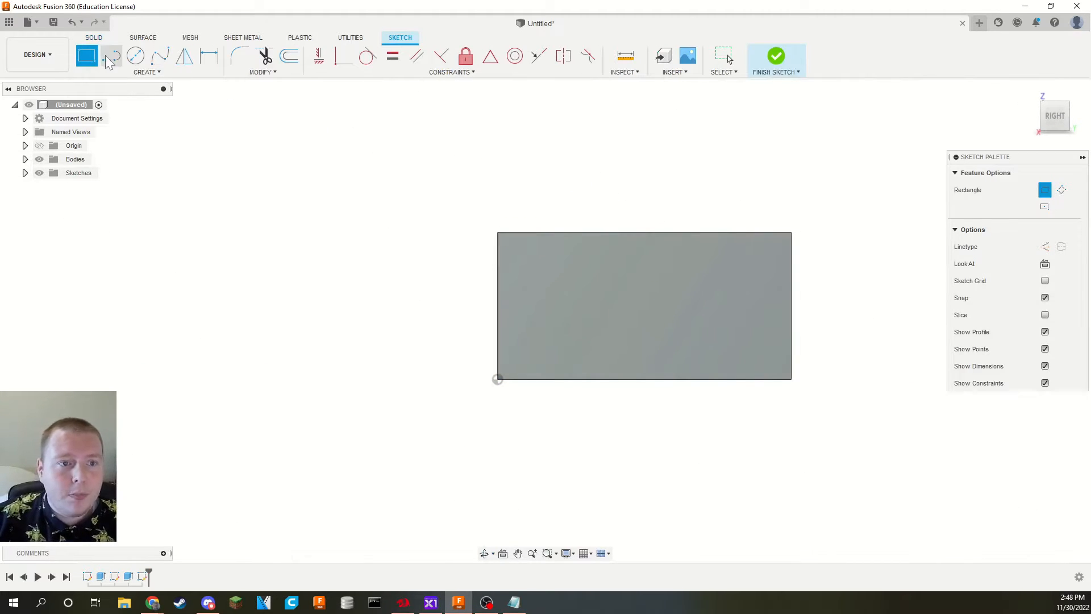
Step: Sketch a construction centre line, a 3 mm wall rectangle and a 45° 5.5 mm line
click(112, 56)
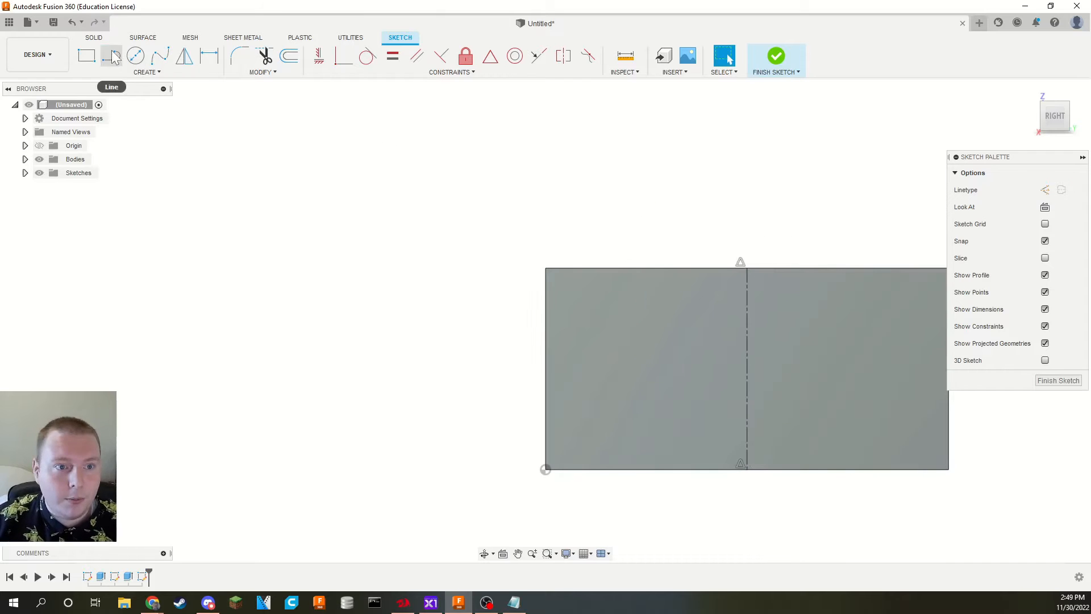
click(86, 56)
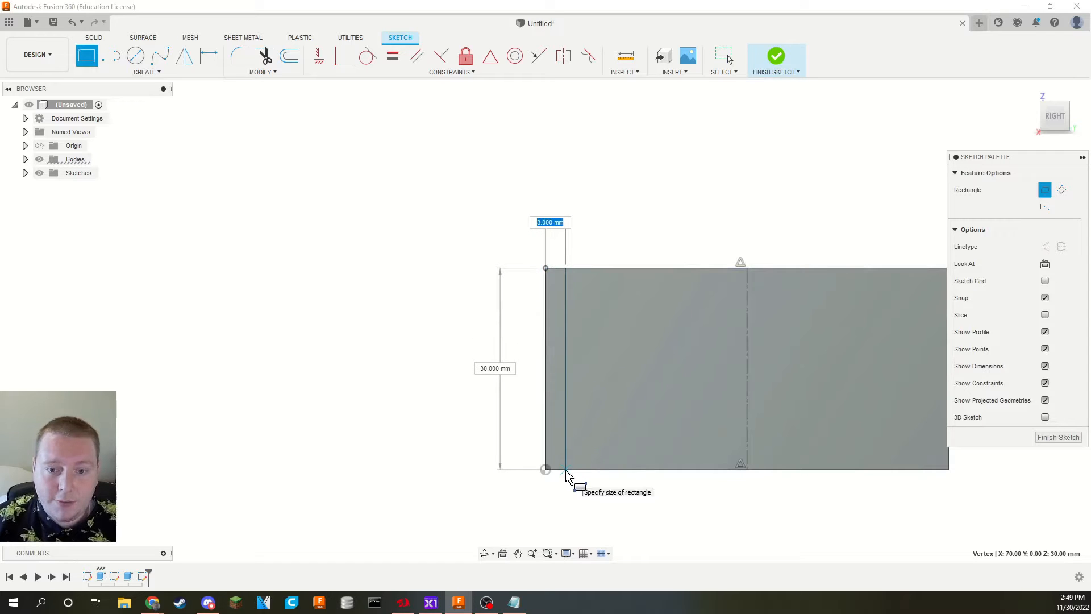
text(3.00)
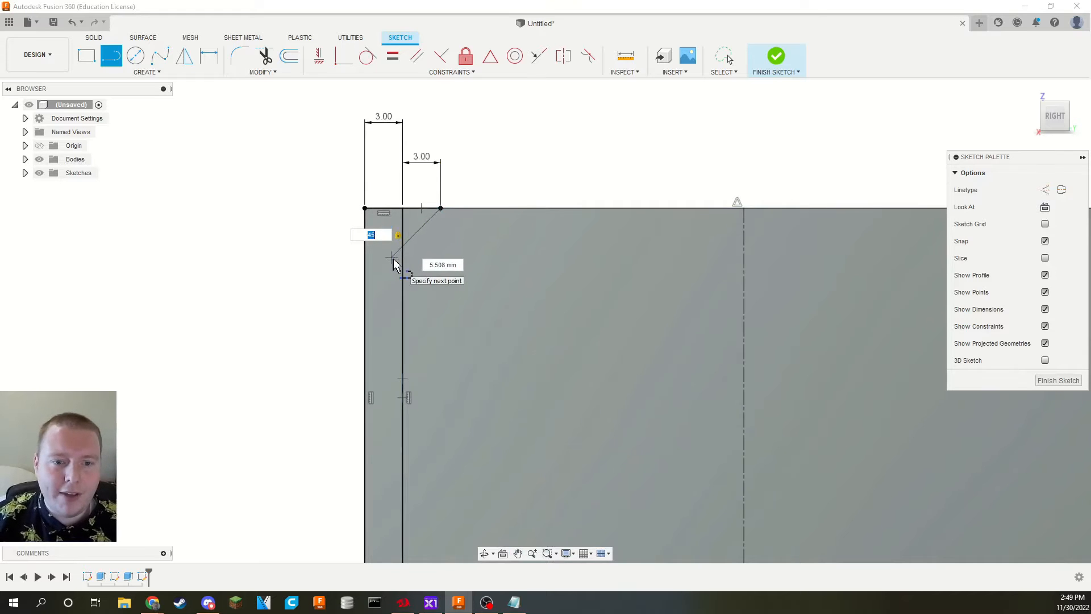
mouse_move(396, 259)
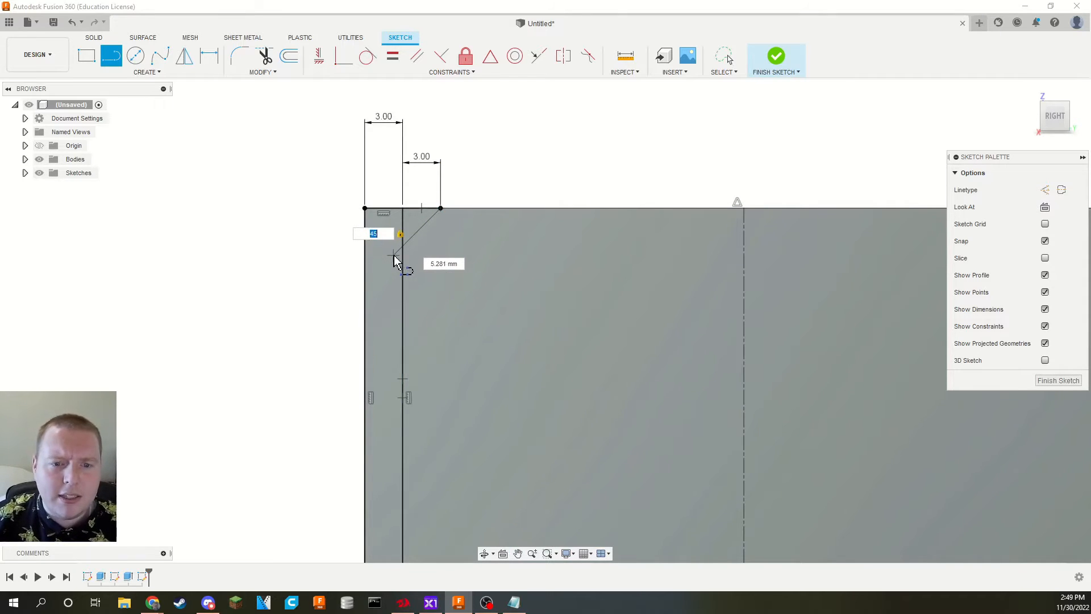
text(5.5)
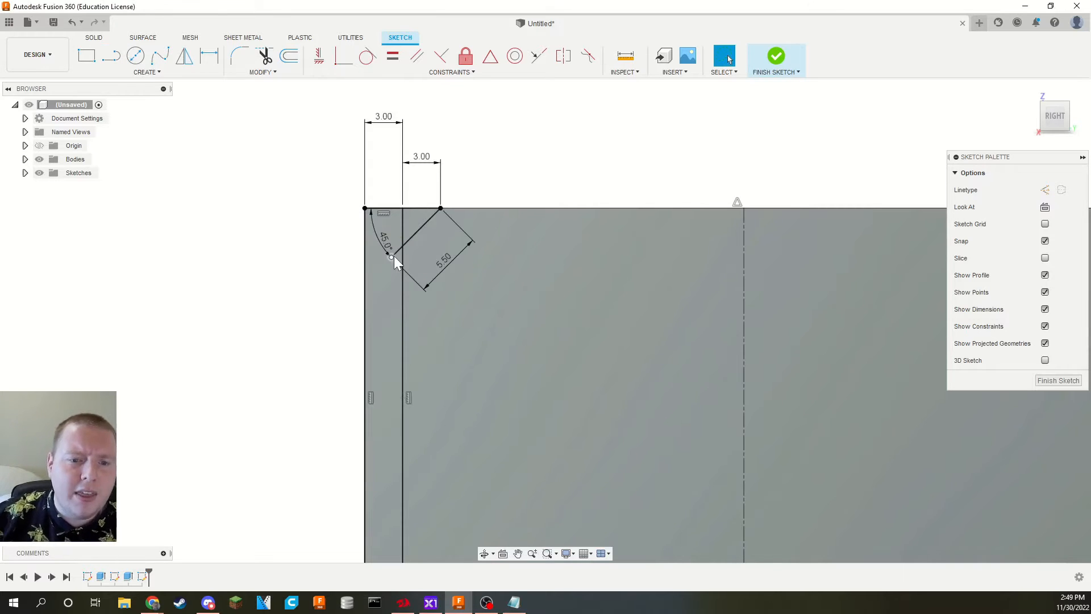
mouse_move(133, 102)
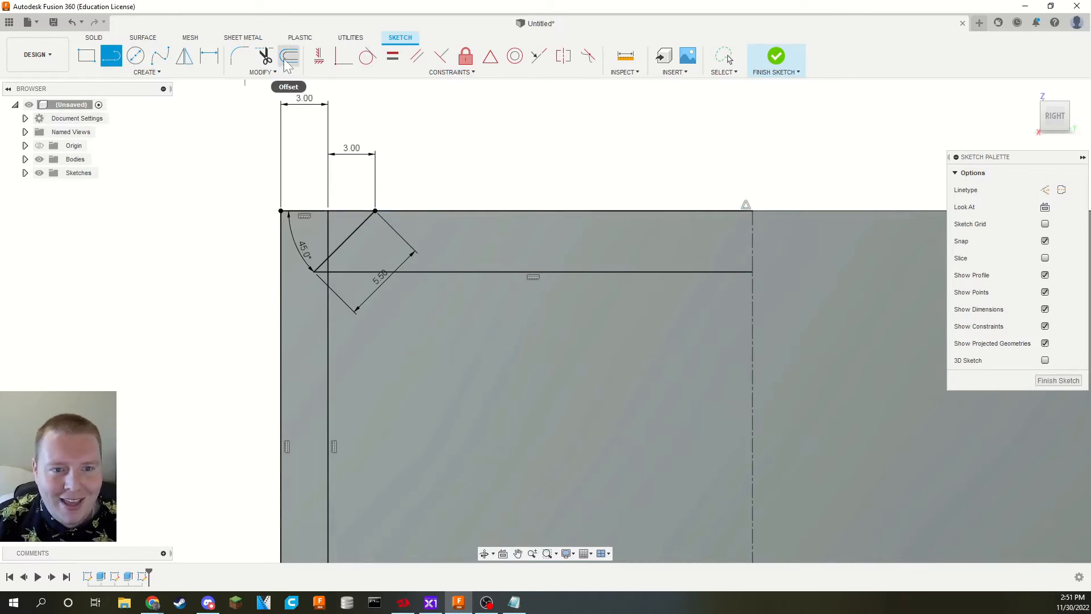
mouse_move(184, 56)
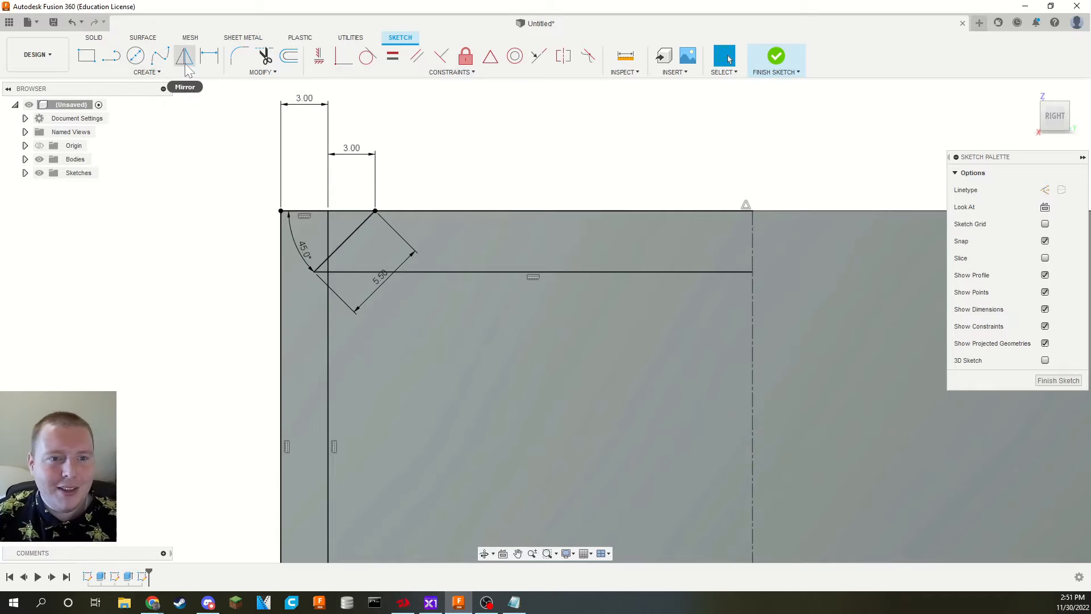
Step: Mirror the horizontal, angled and top groove lines across the construction centre line
click(186, 56)
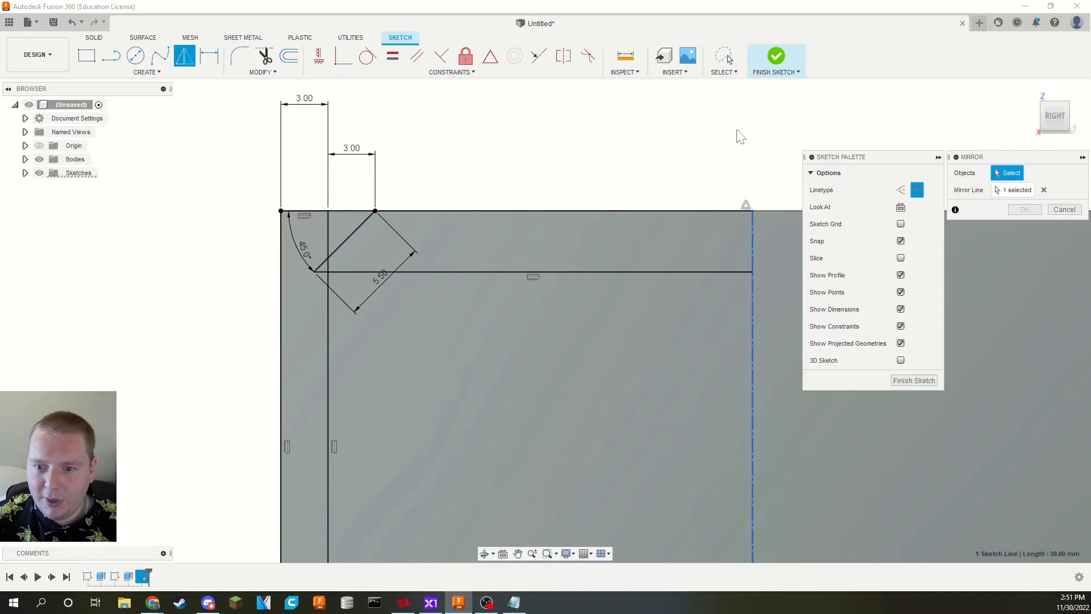
mouse_move(680, 178)
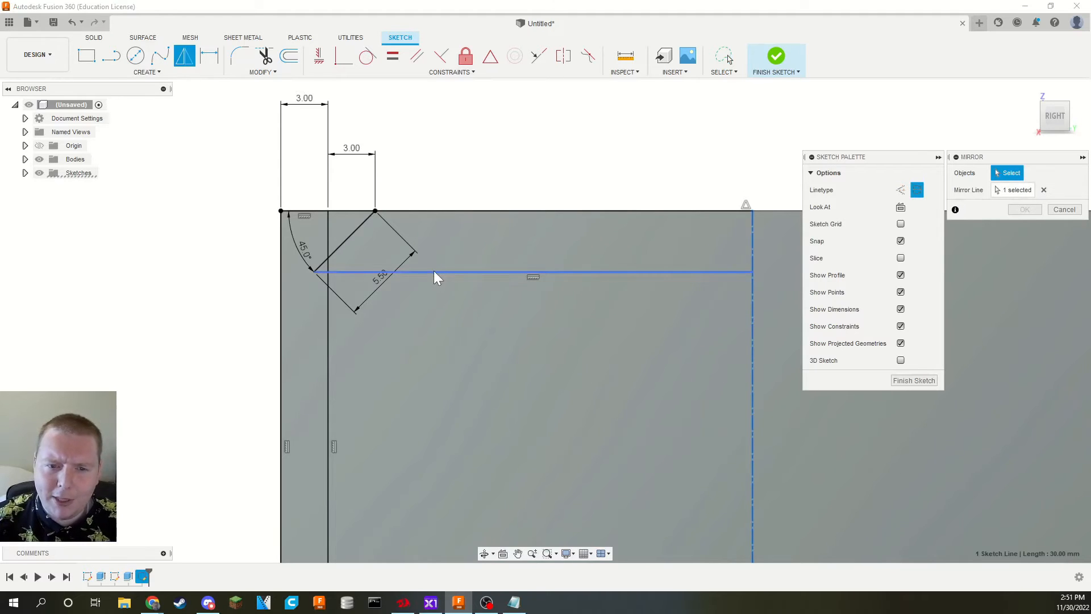
click(362, 223)
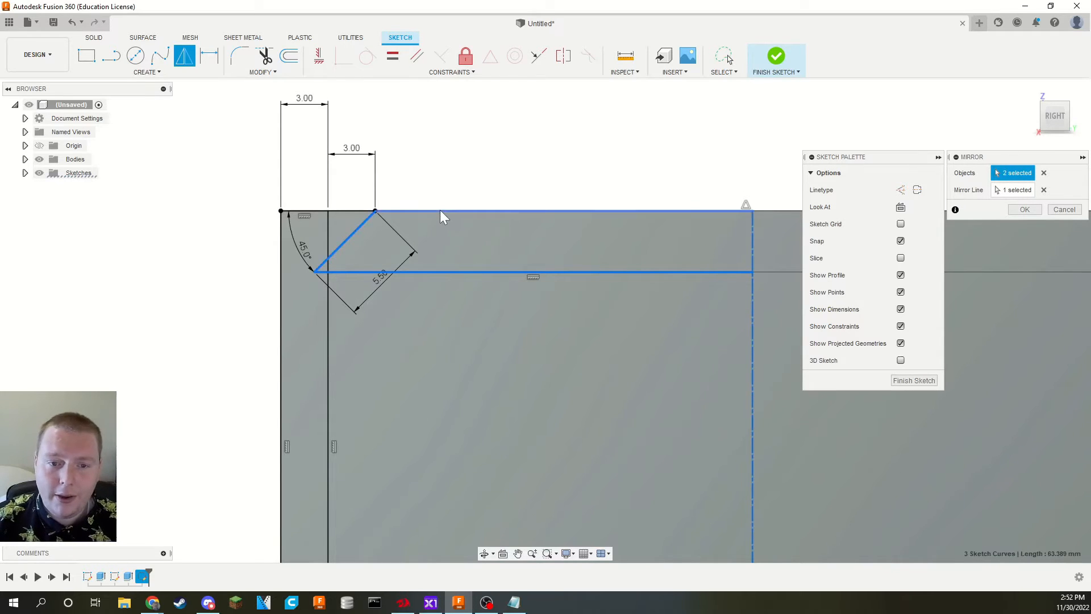
click(557, 212)
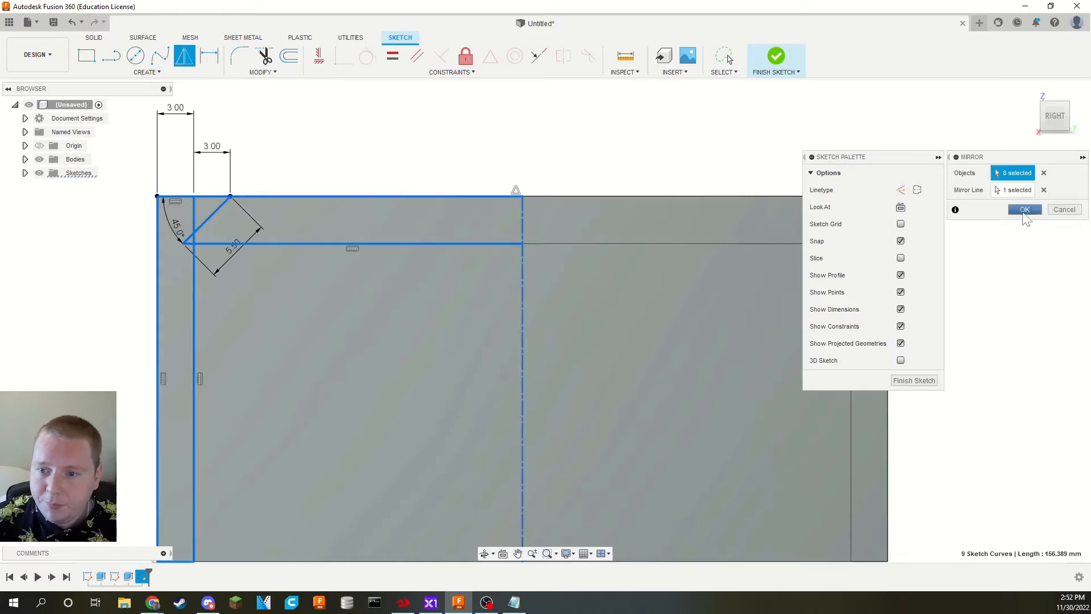
click(1024, 209)
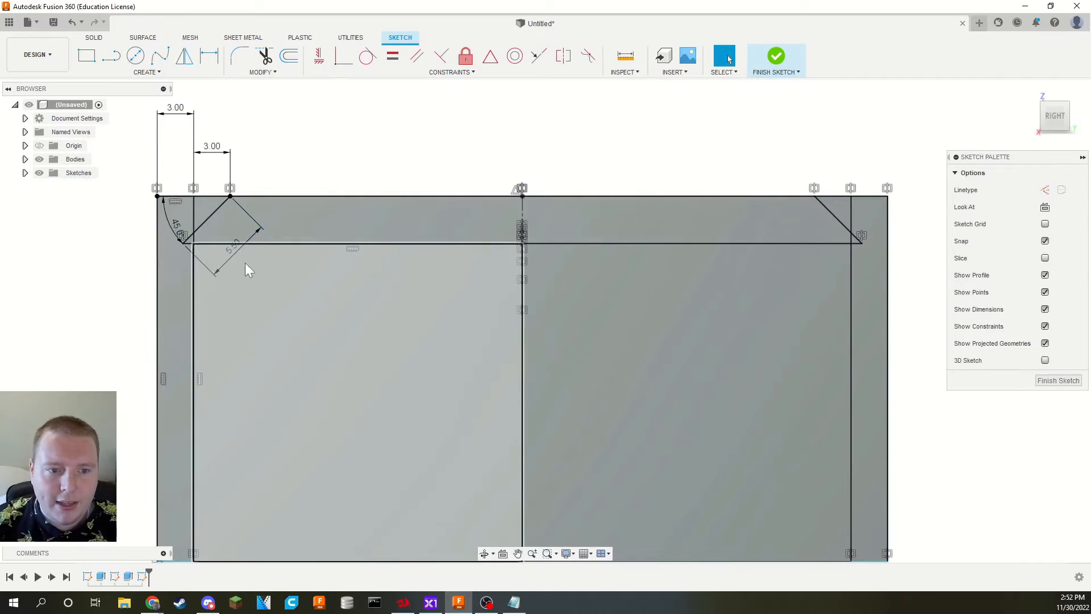
Step: Extrude-cut the four dovetail groove profiles -67 mm minus 0.2 mm into the walls
text(67.00-0.2 mm)
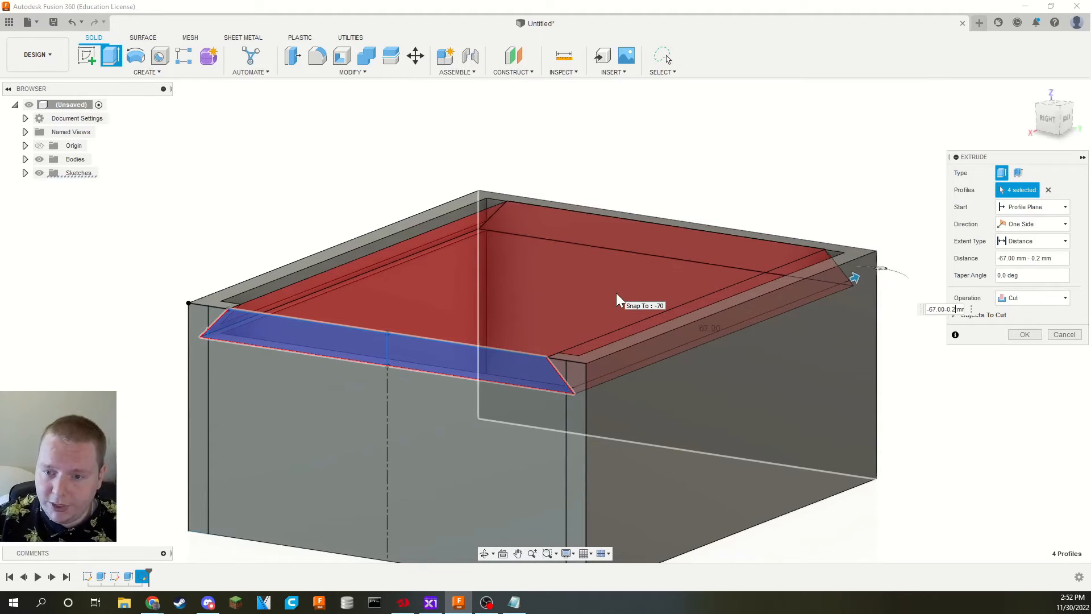
click(1024, 334)
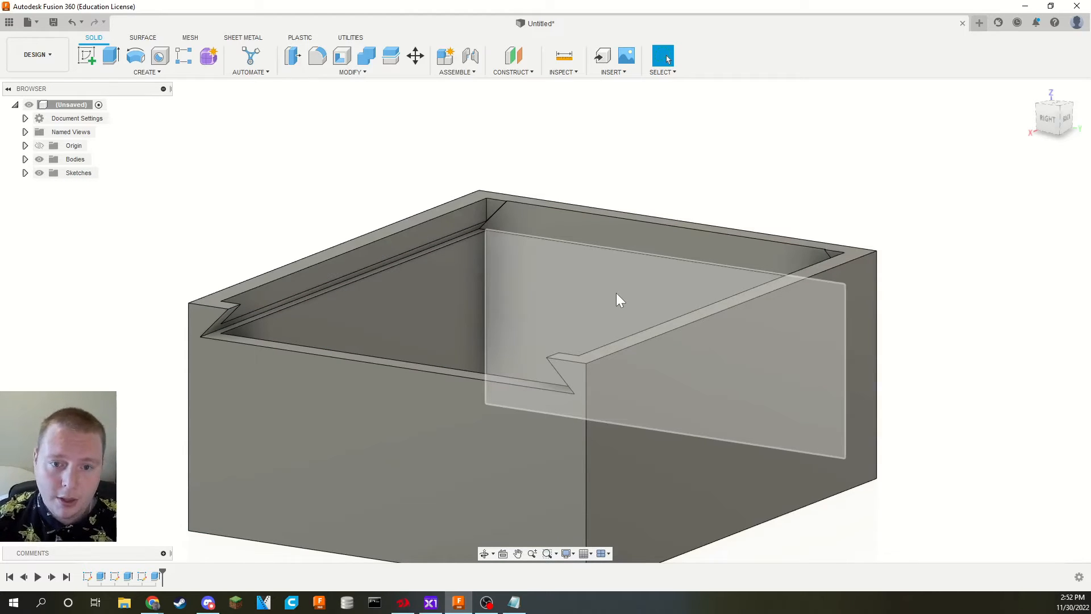
mouse_move(562, 300)
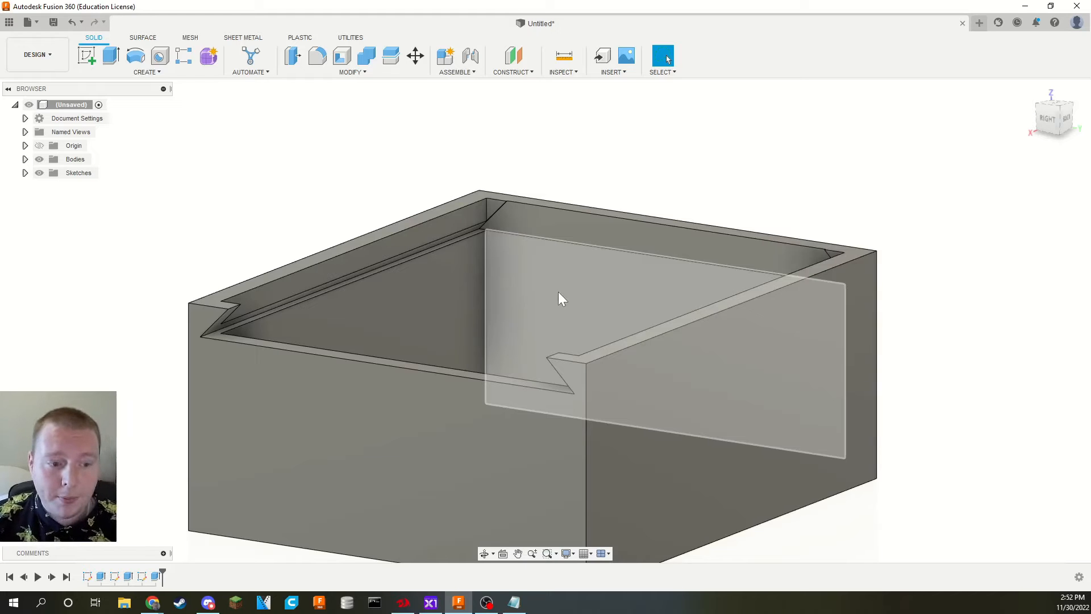
Step: Inspect the front and back dovetail grooves, then expand the Browser's Sketches list
drag(562, 299, 477, 285)
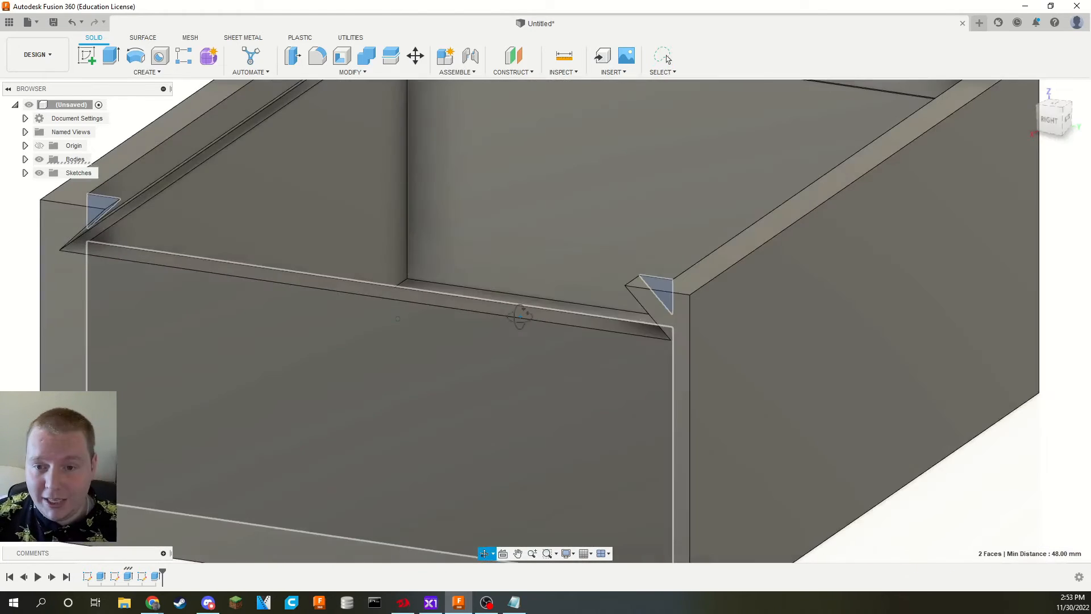
click(109, 56)
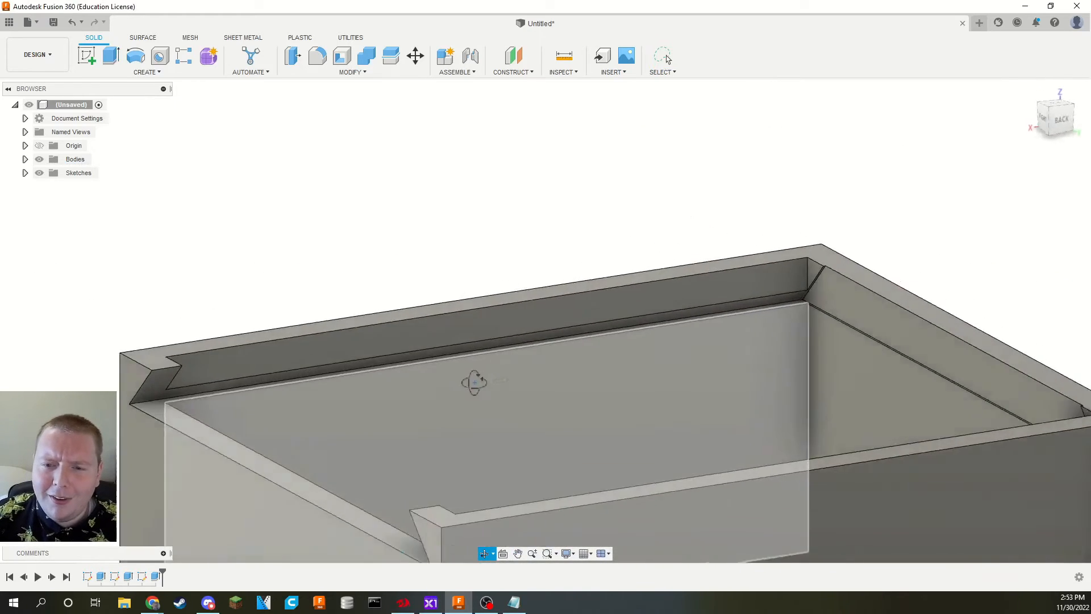
drag(474, 382, 612, 278)
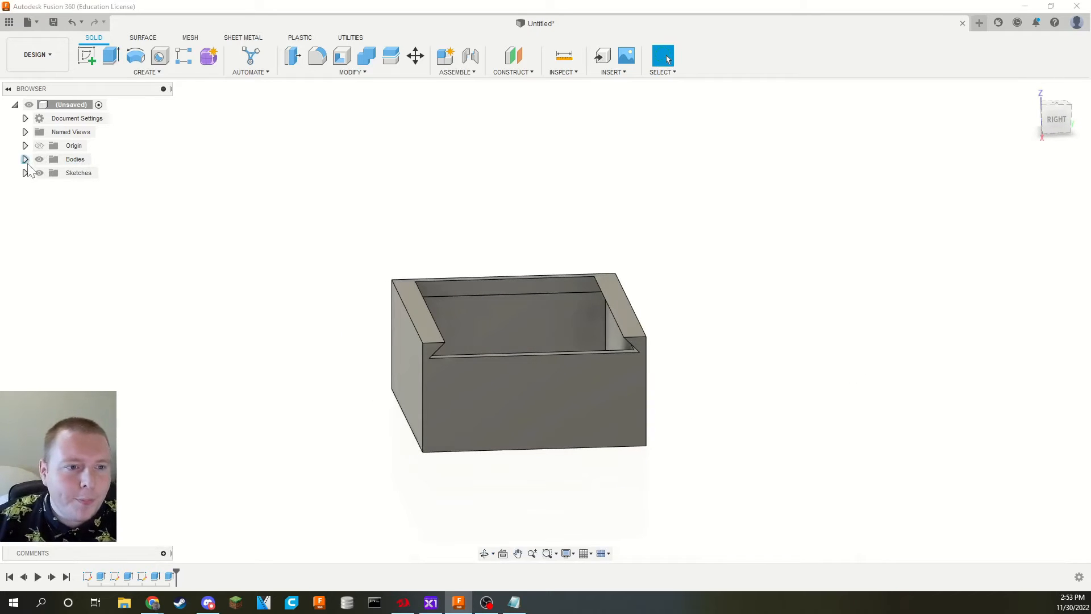
click(24, 173)
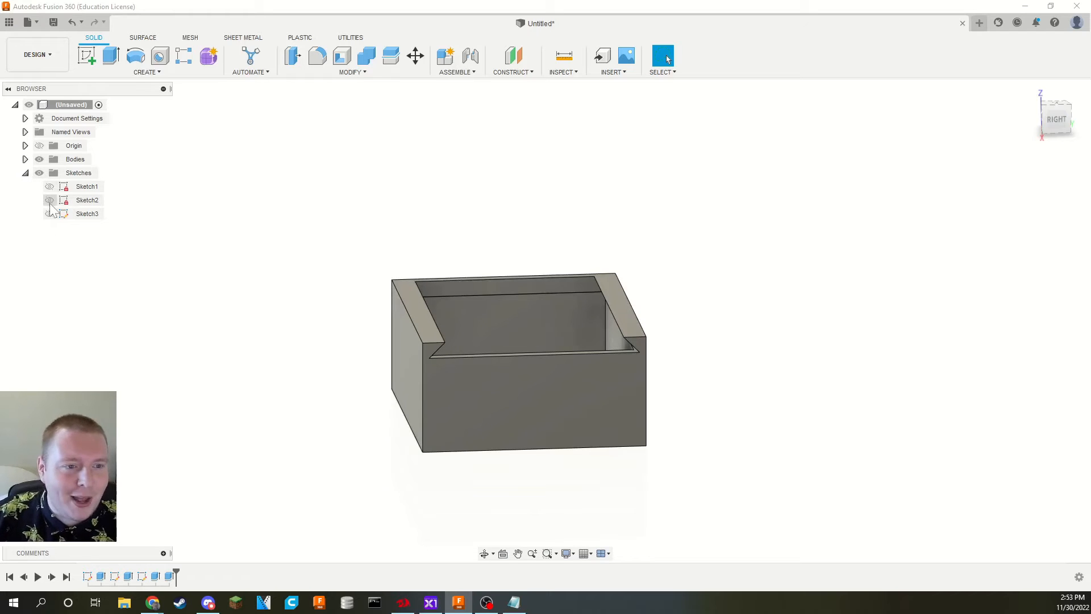
Step: Make Sketch3 visible in the Browser and reopen it for editing
click(50, 214)
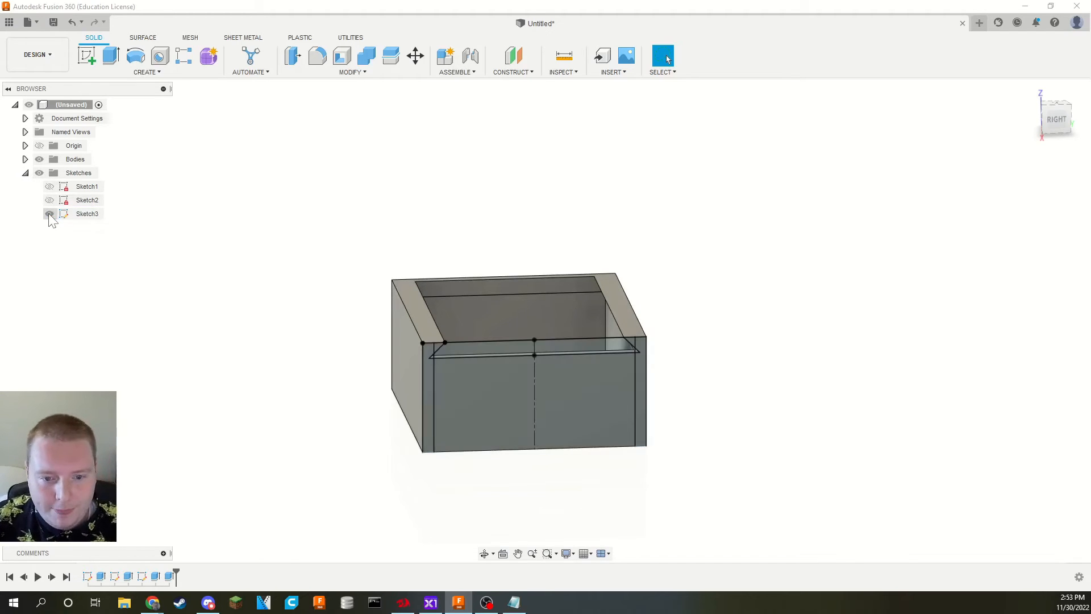
click(49, 214)
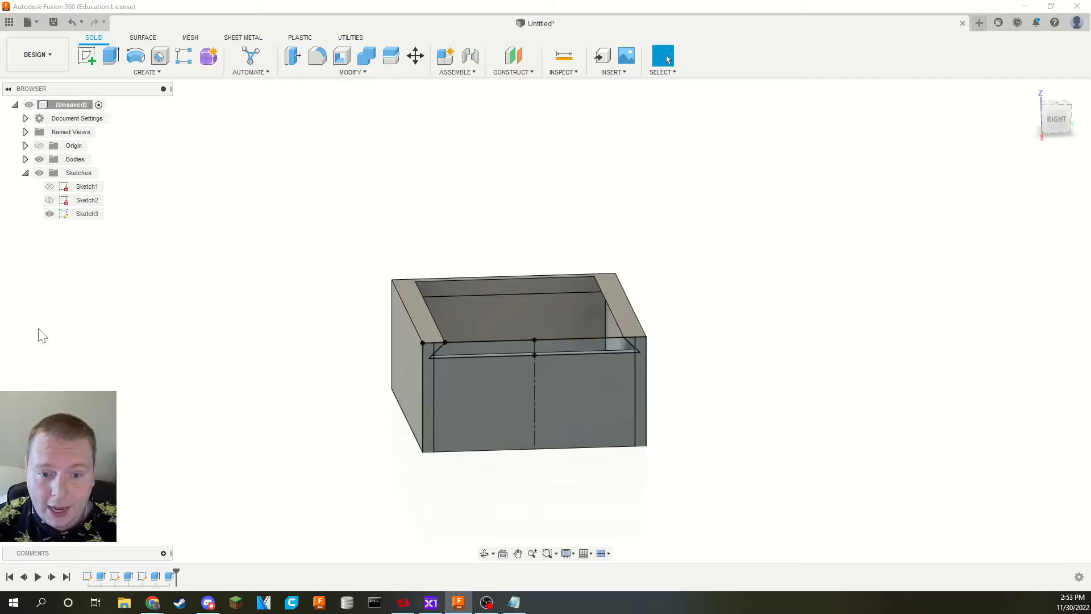
mouse_move(60, 325)
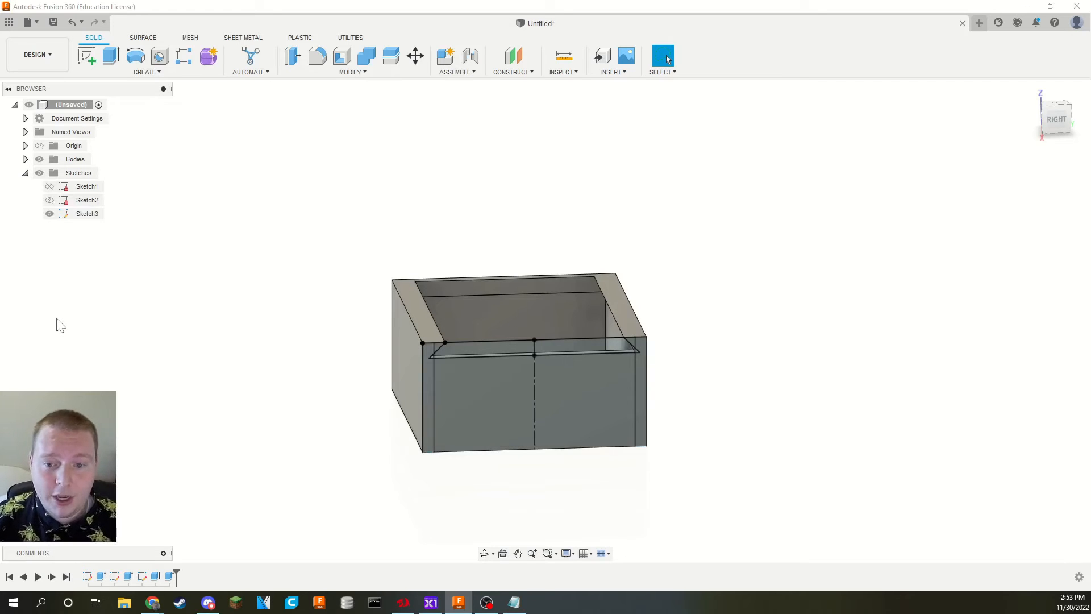
click(87, 213)
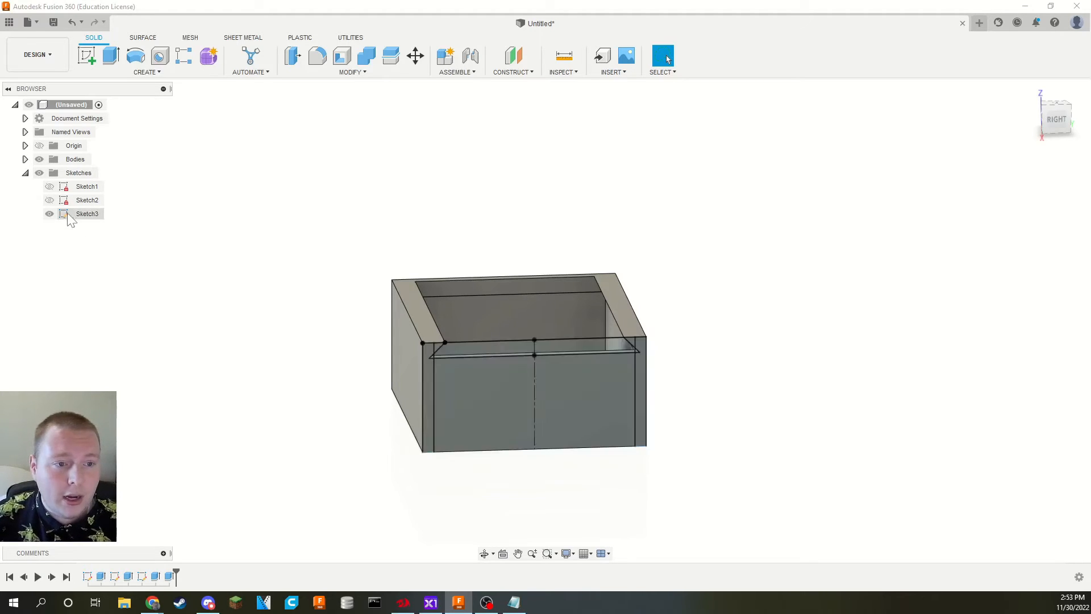
double_click(87, 214)
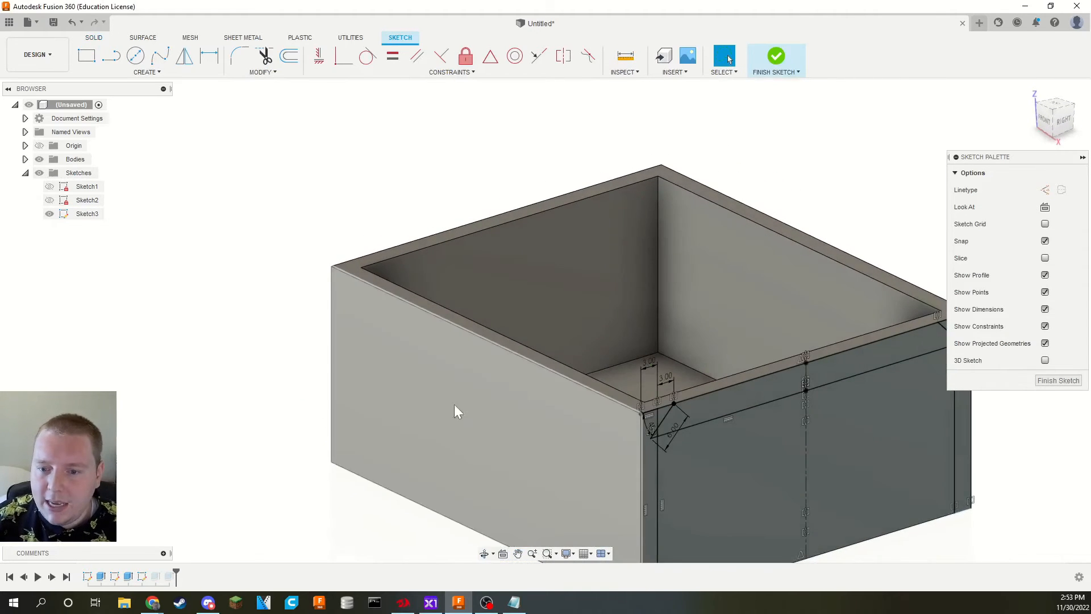
drag(456, 410, 703, 331)
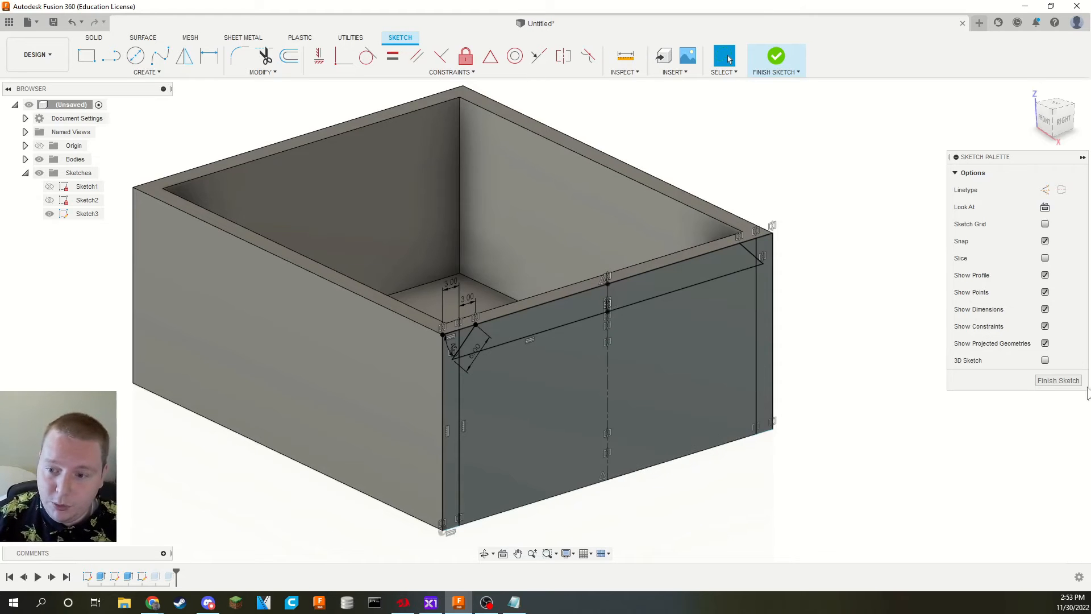
Step: Offset the six dovetail curves inward by -0.225 mm for lid clearance
click(1054, 115)
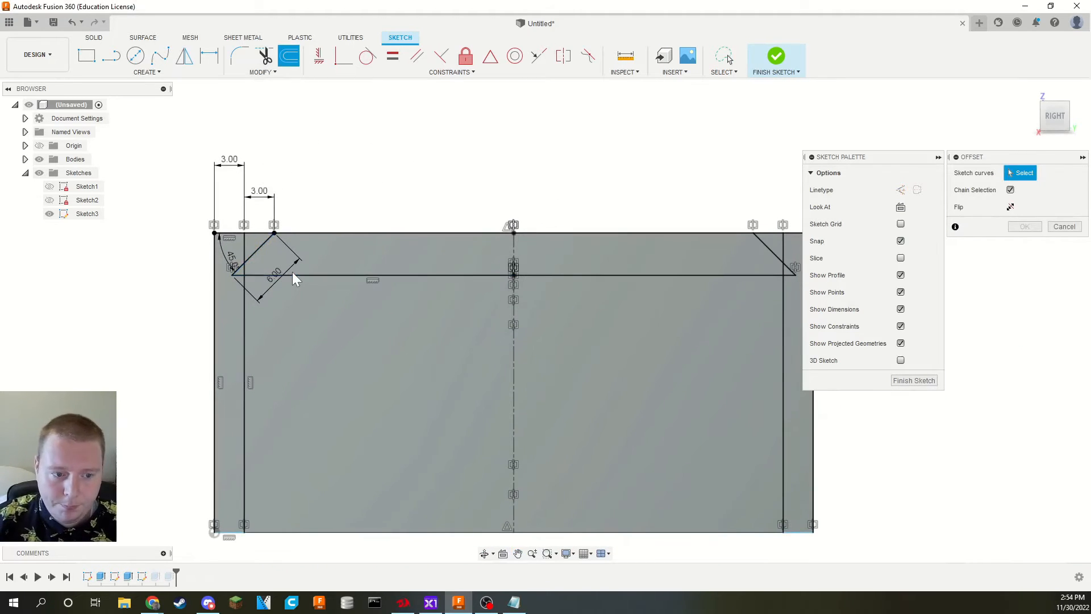
mouse_move(293, 279)
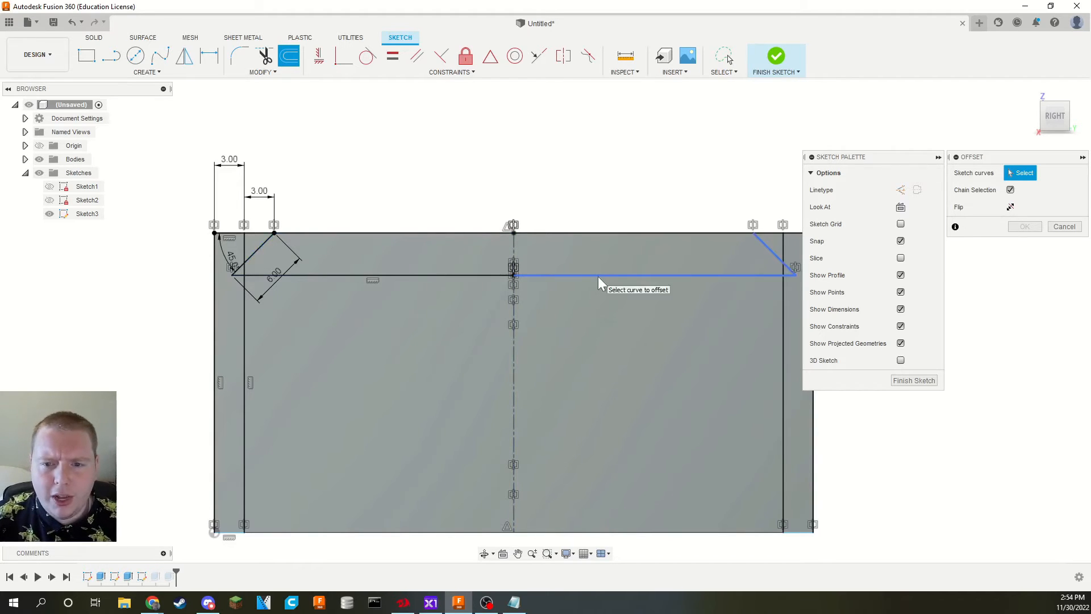
mouse_move(365, 240)
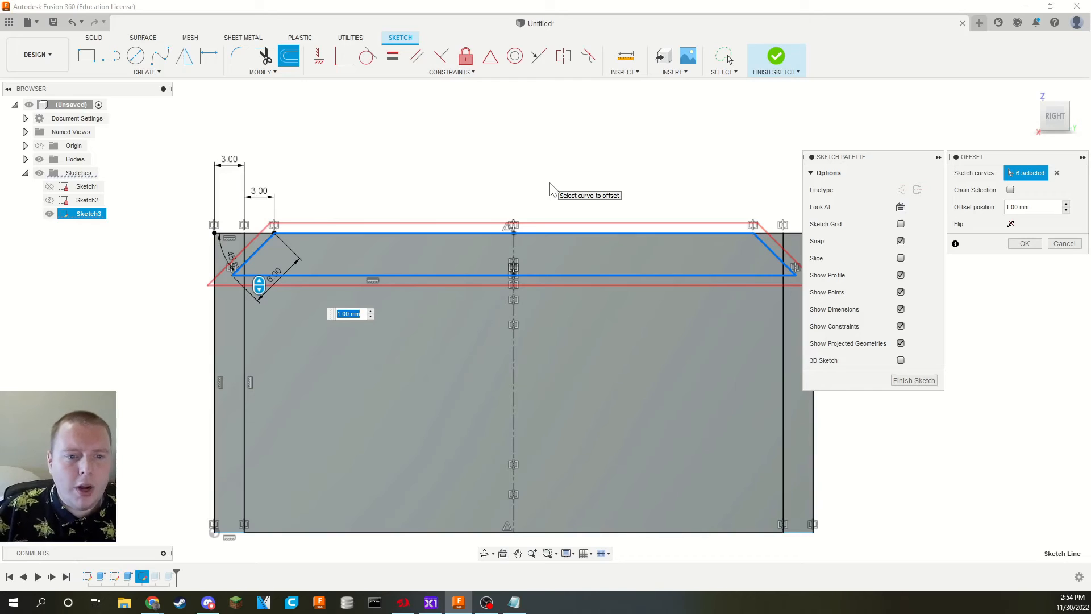
text(-0.225)
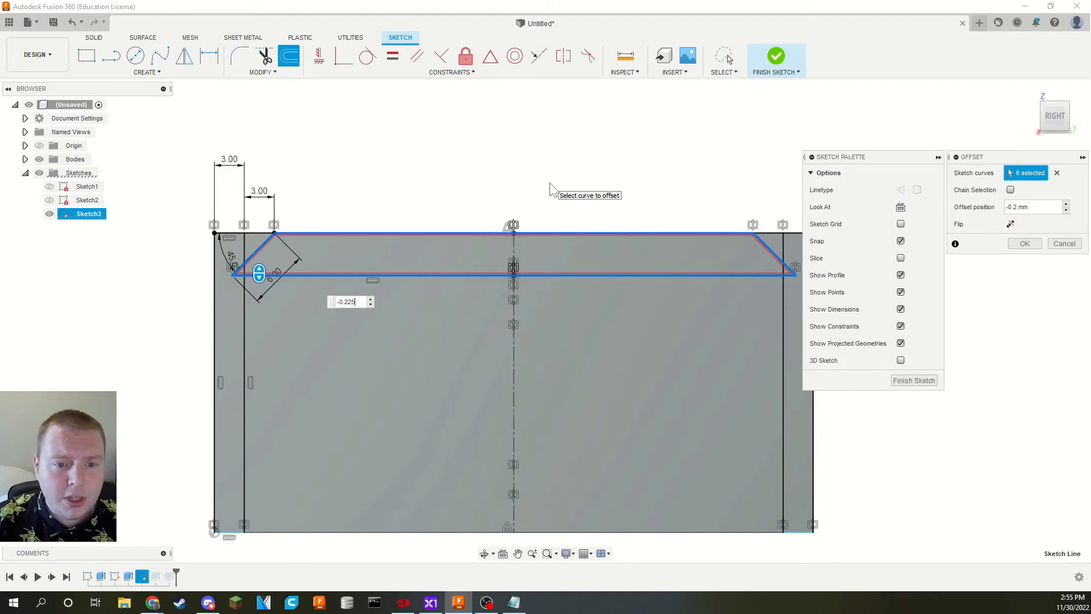
text(-0.225)
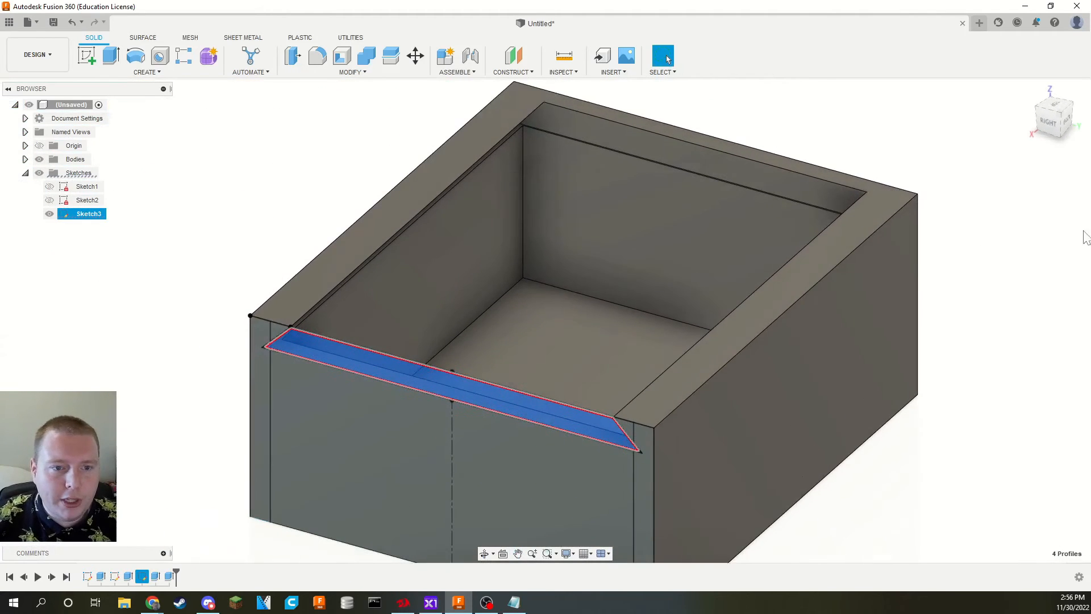
Step: Extrude the four clearance profiles 67 mm as a new lid body
click(86, 56)
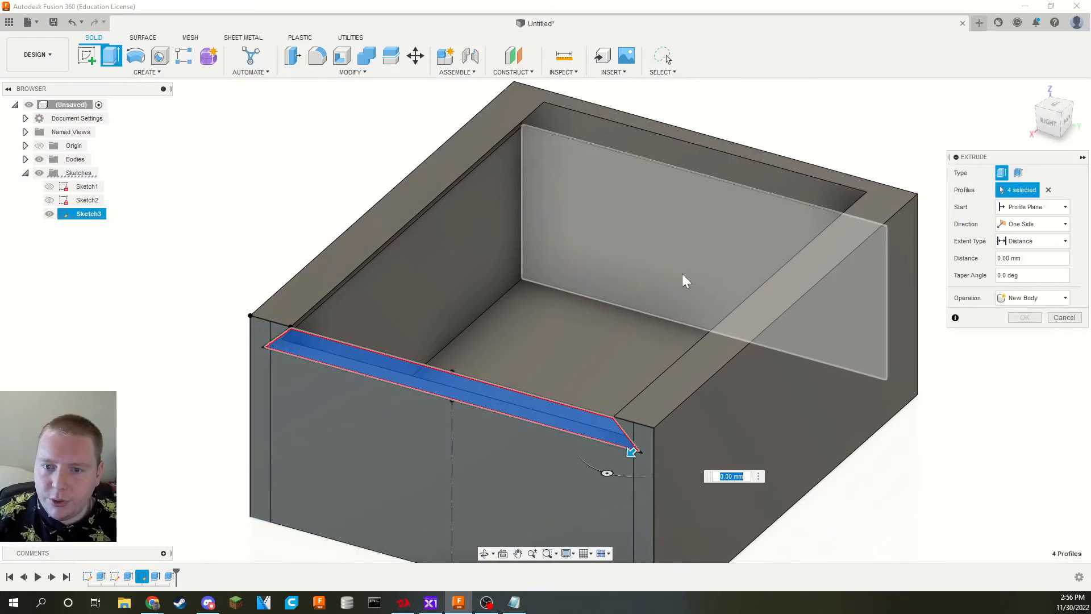
drag(632, 451, 893, 217)
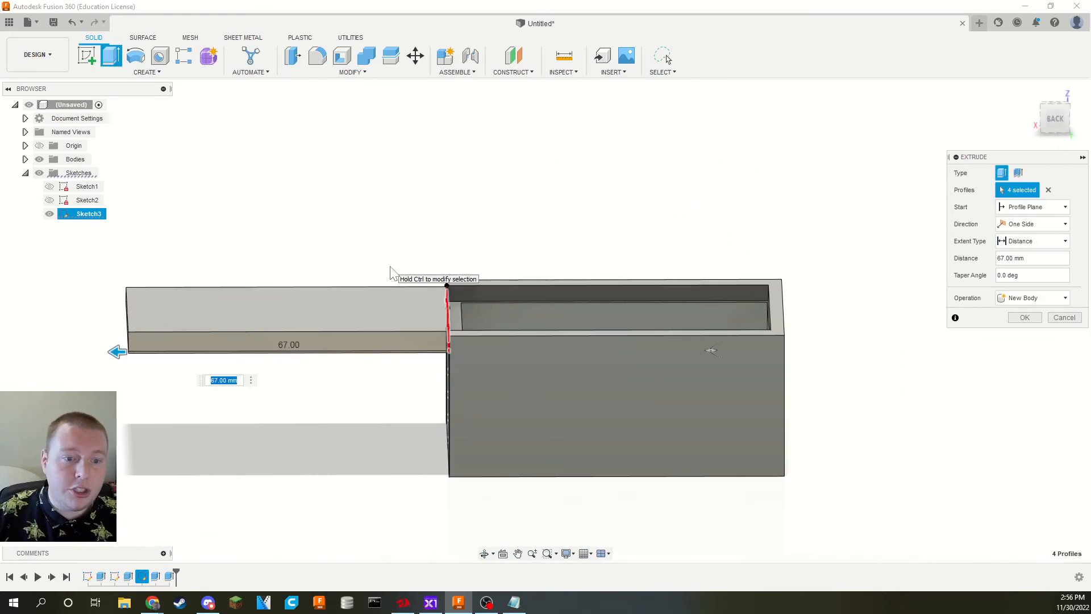
mouse_move(970, 319)
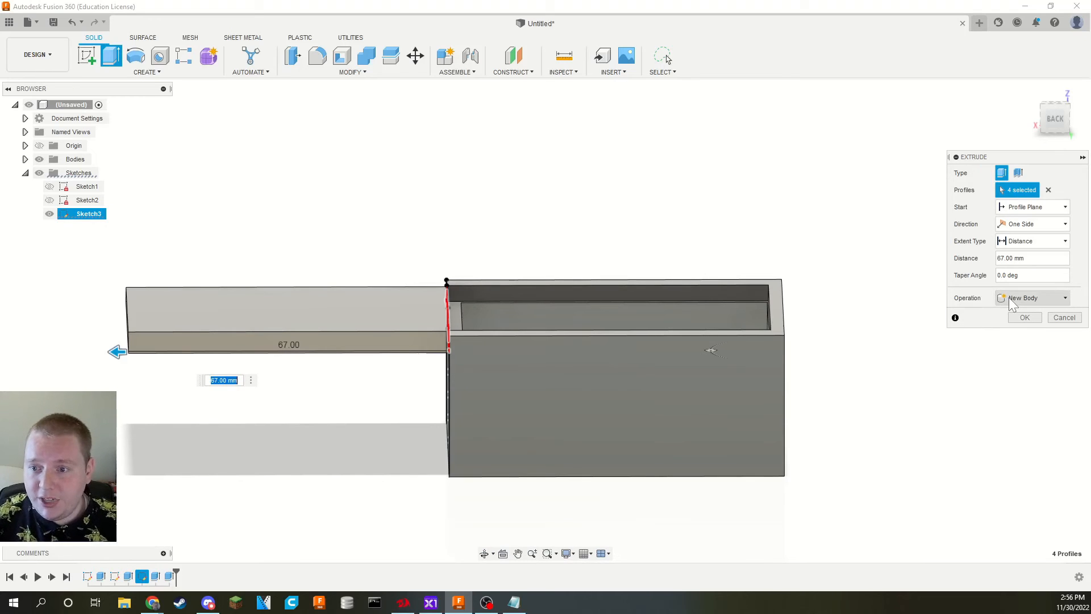
click(1023, 317)
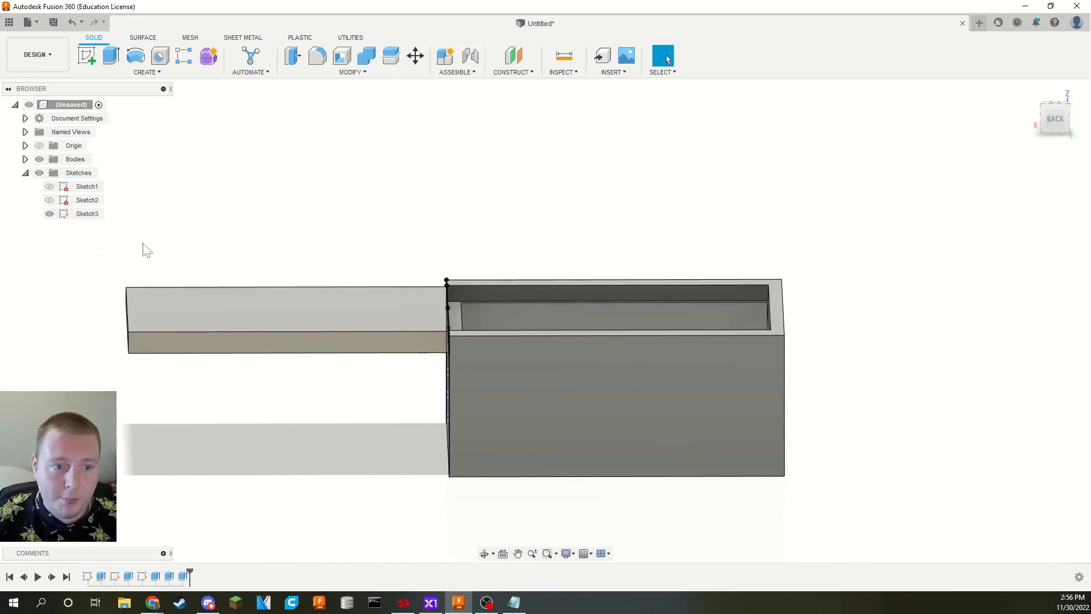
Step: Expand the Bodies list and rename the first body to 'Box'
click(484, 553)
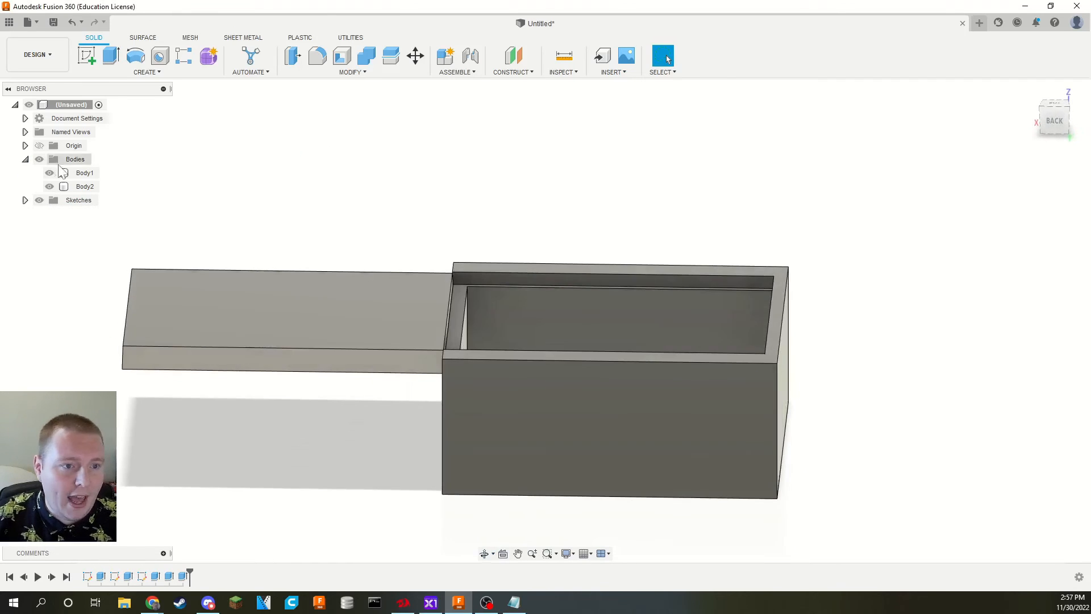
click(84, 173)
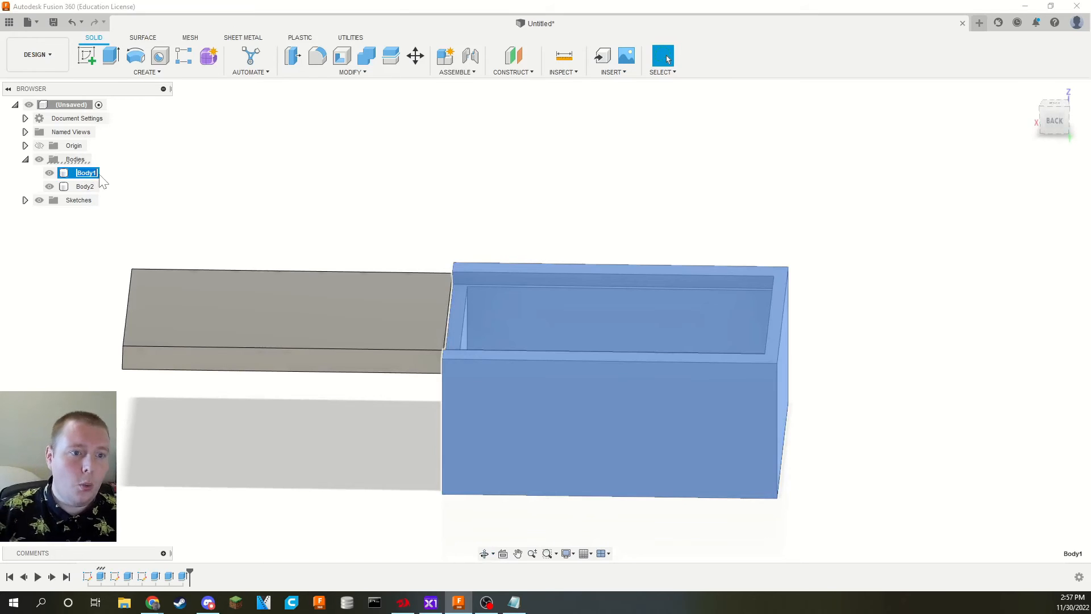
text(Box)
click(85, 186)
text(Lid)
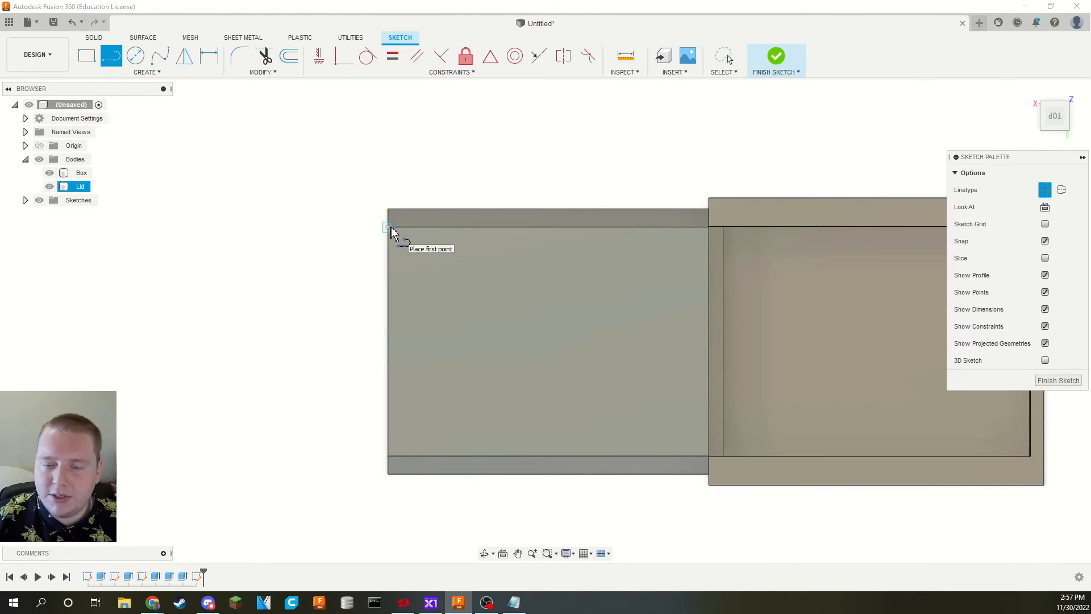
Step: Sketch a 5 mm guide line and a centered 75 mm² finger-grip rectangle near the lid's end
click(388, 228)
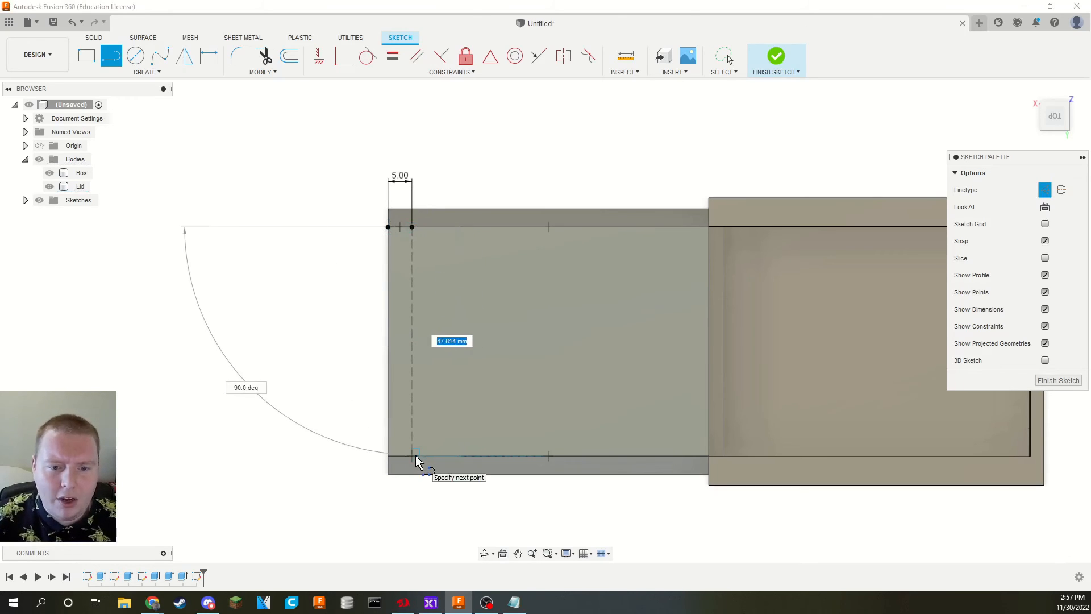
click(146, 71)
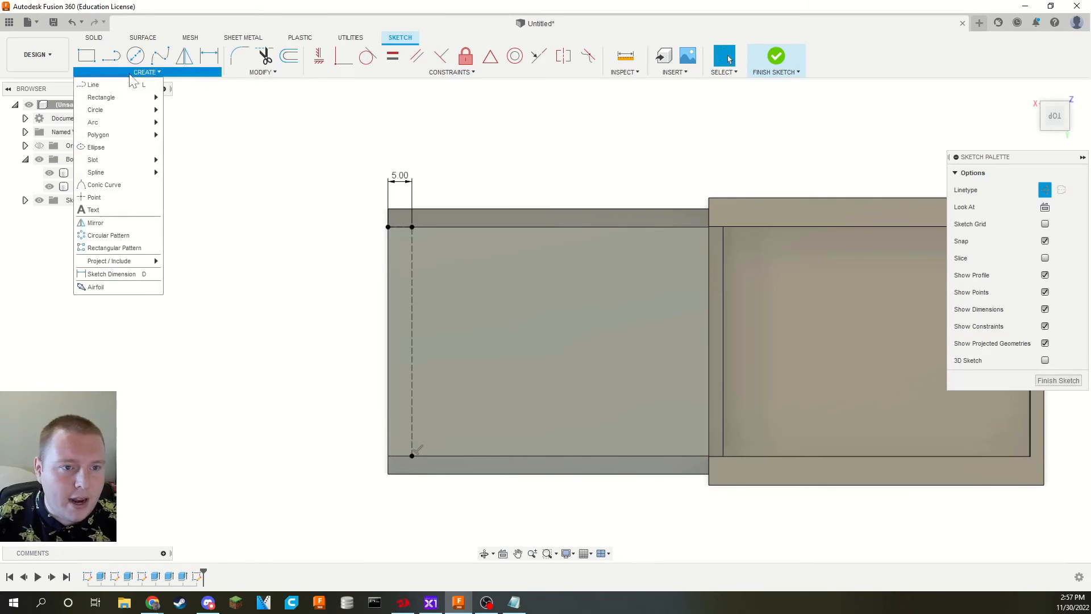
mouse_move(101, 97)
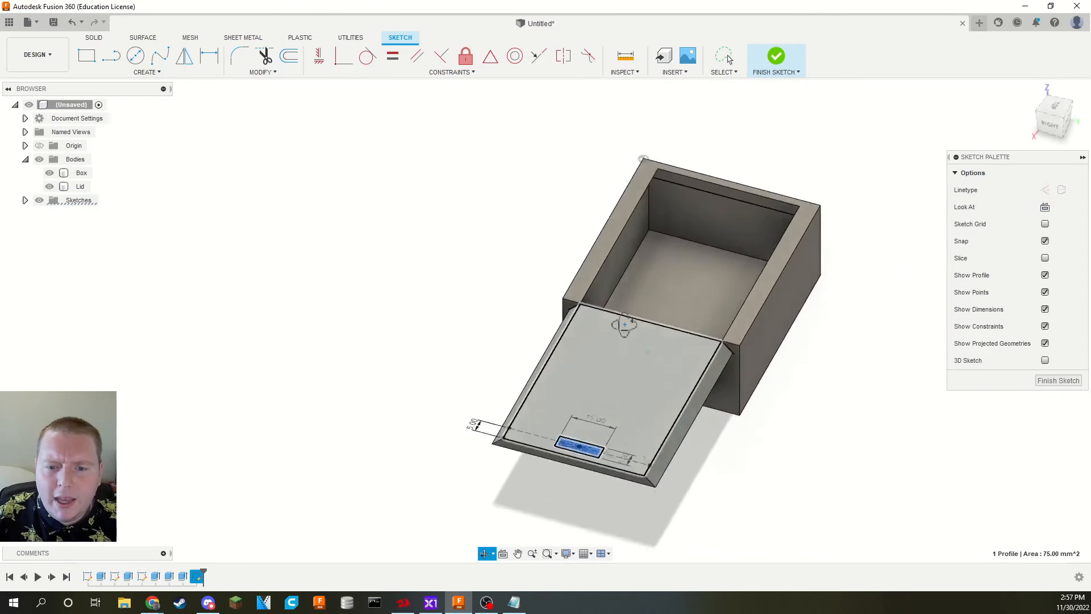
click(775, 55)
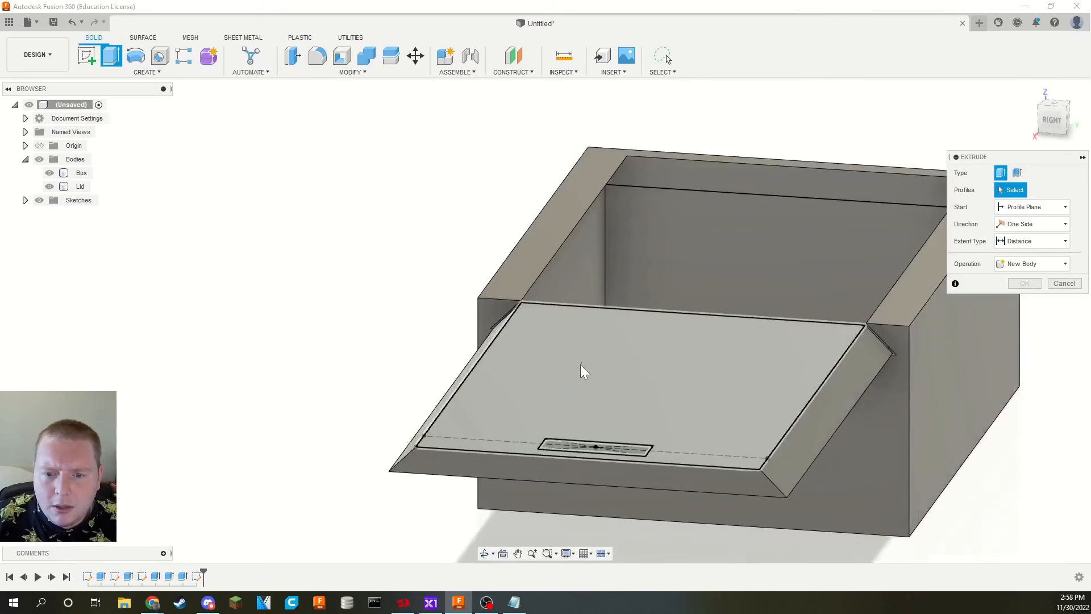
Step: Extrude-cut the grip slot through the lid and fillet its long edges at 7.5 mm
click(595, 444)
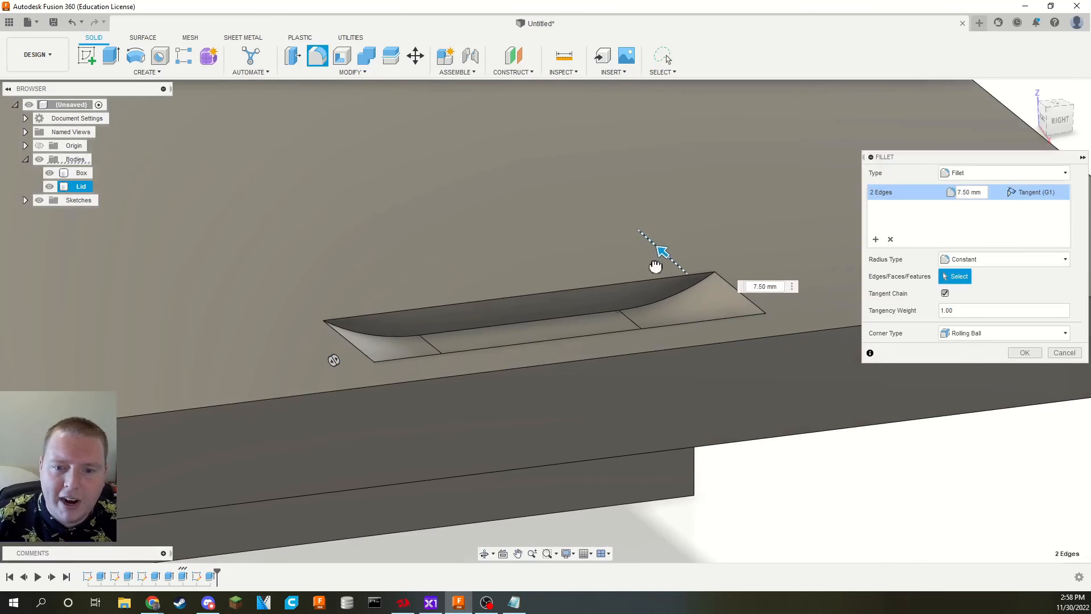
click(1023, 353)
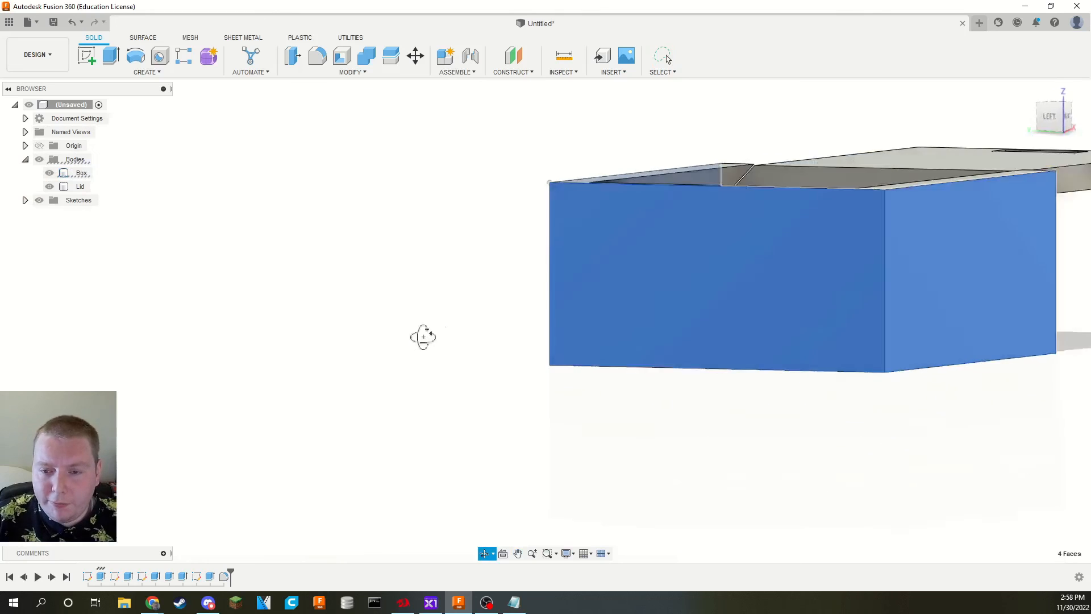
Step: Fillet the box's four outer faces with a 1 mm radius
click(316, 55)
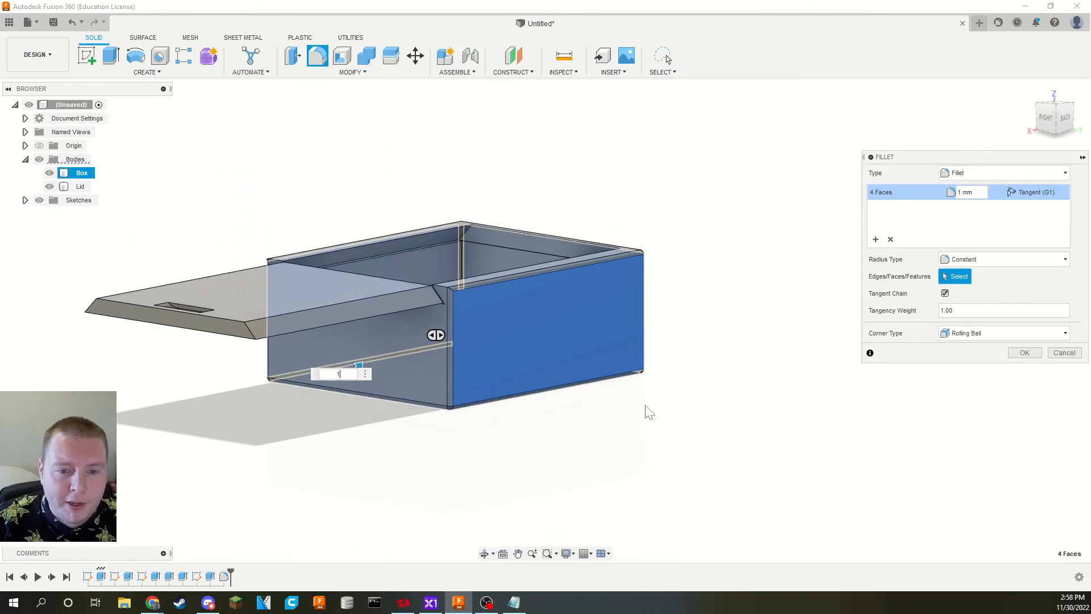
click(1064, 353)
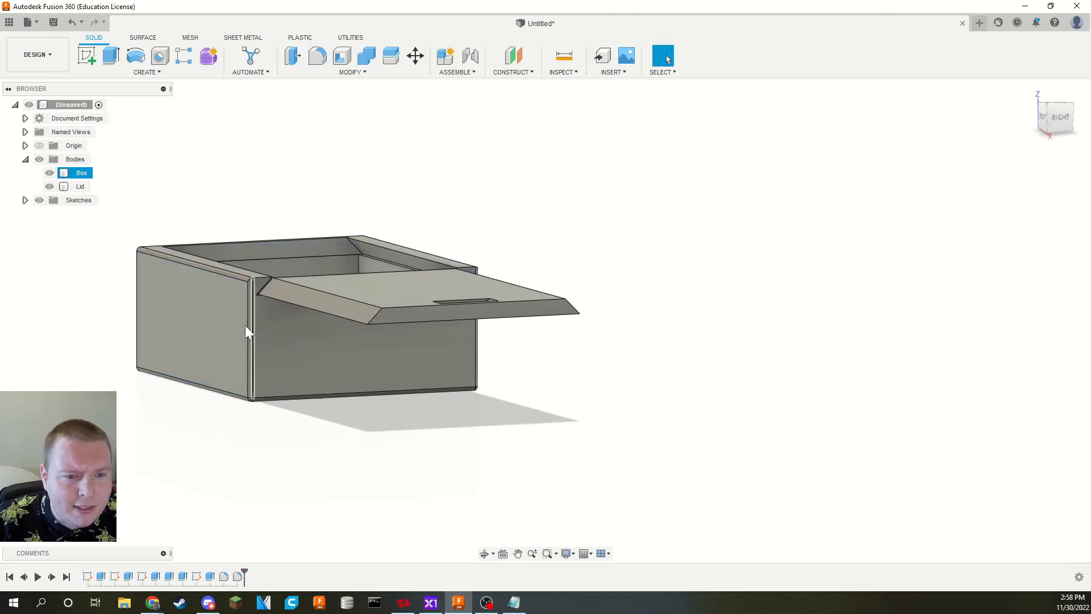